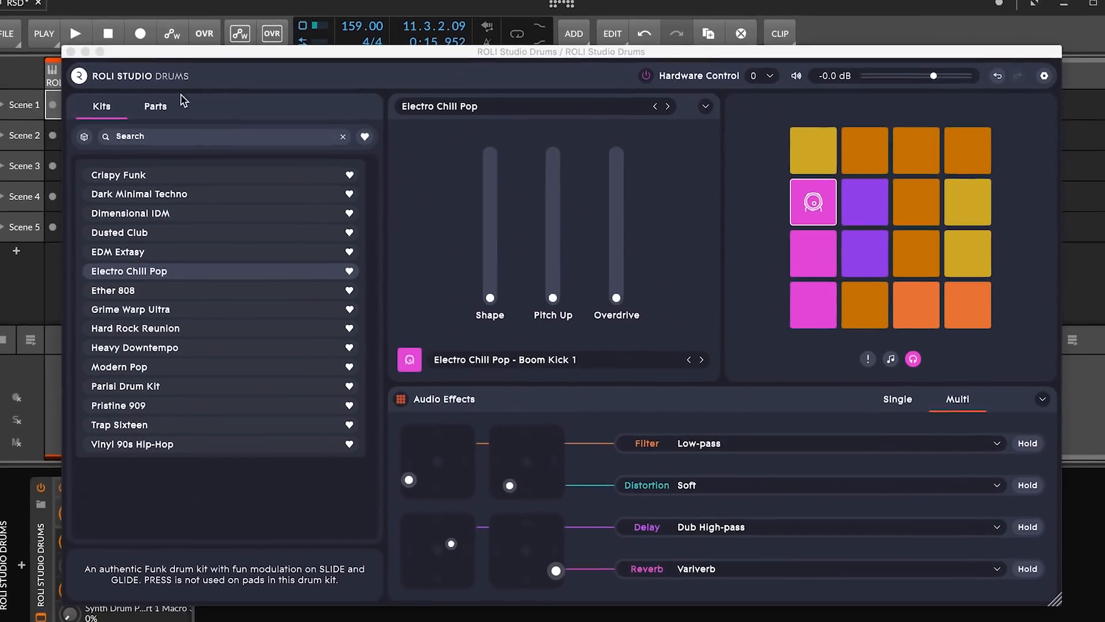
Browse the parts list and its filters, then load the Electro Chill Pop kit.
left_click(154, 105)
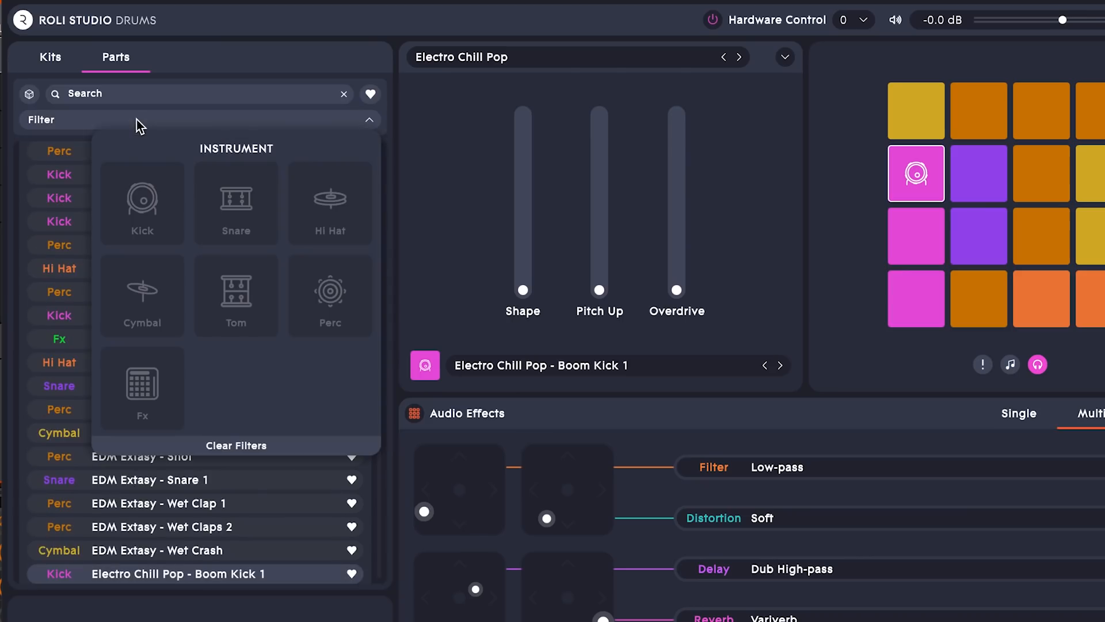
left_click(236, 202)
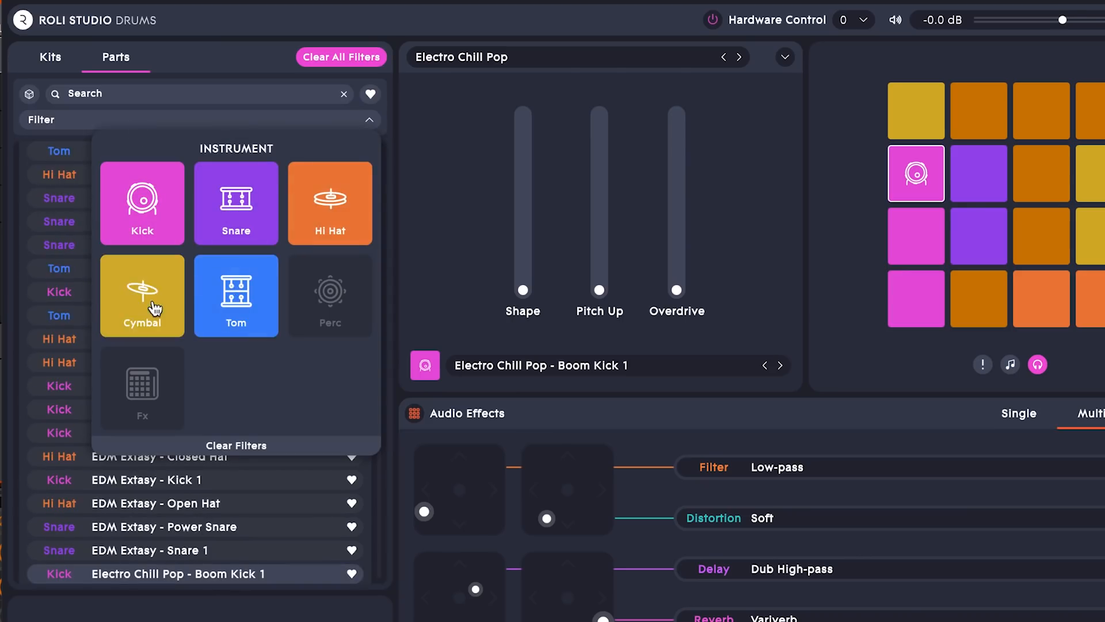
left_click(367, 118)
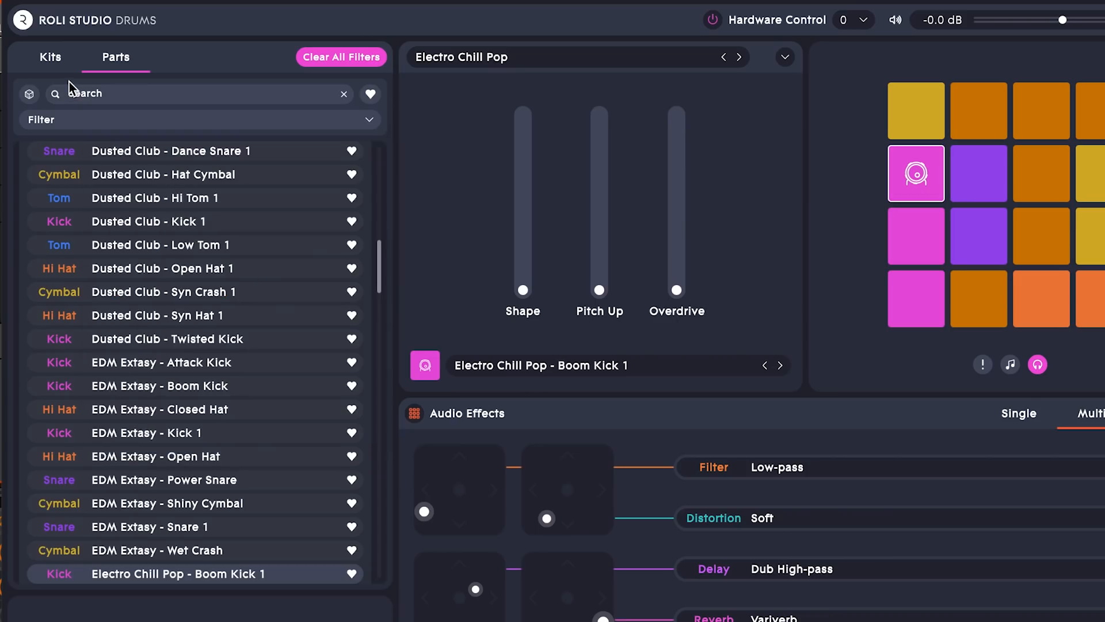
left_click(49, 57)
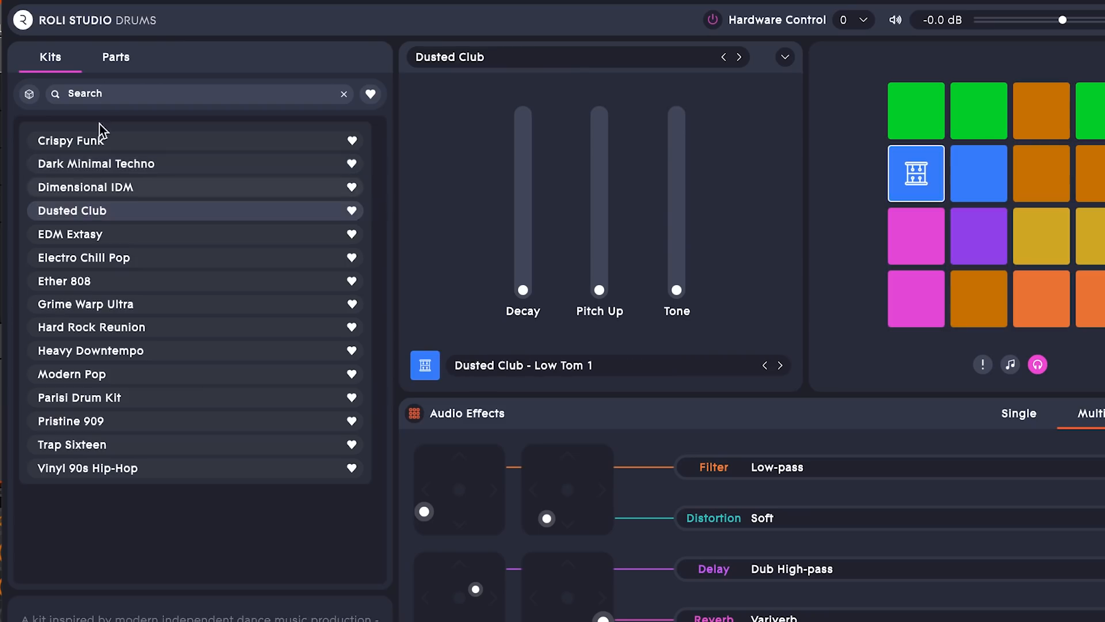
left_click(116, 58)
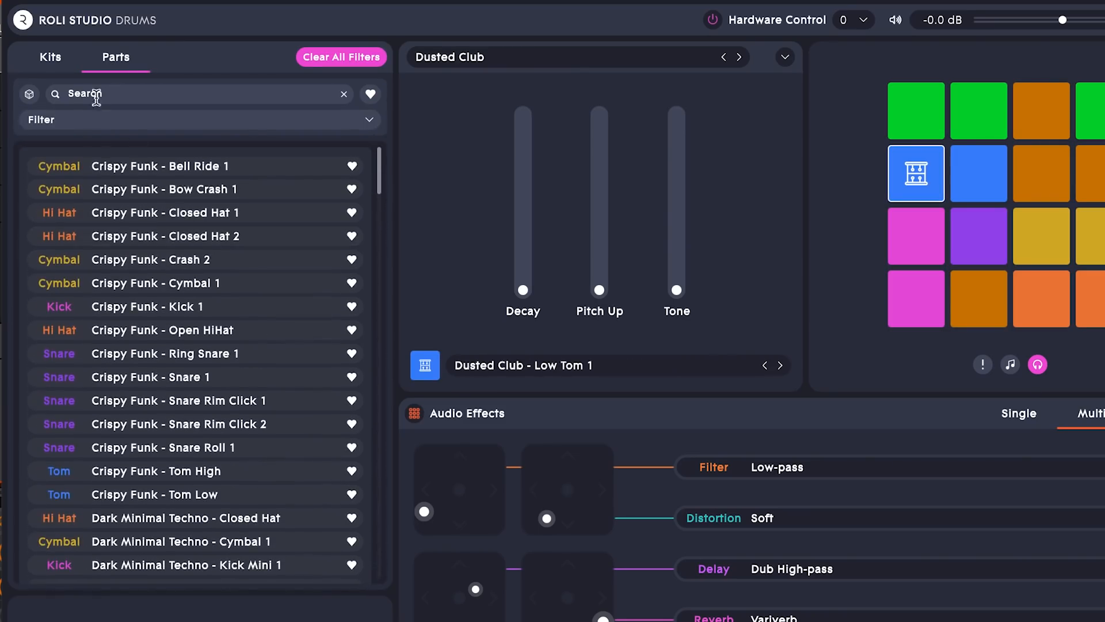
left_click(50, 57)
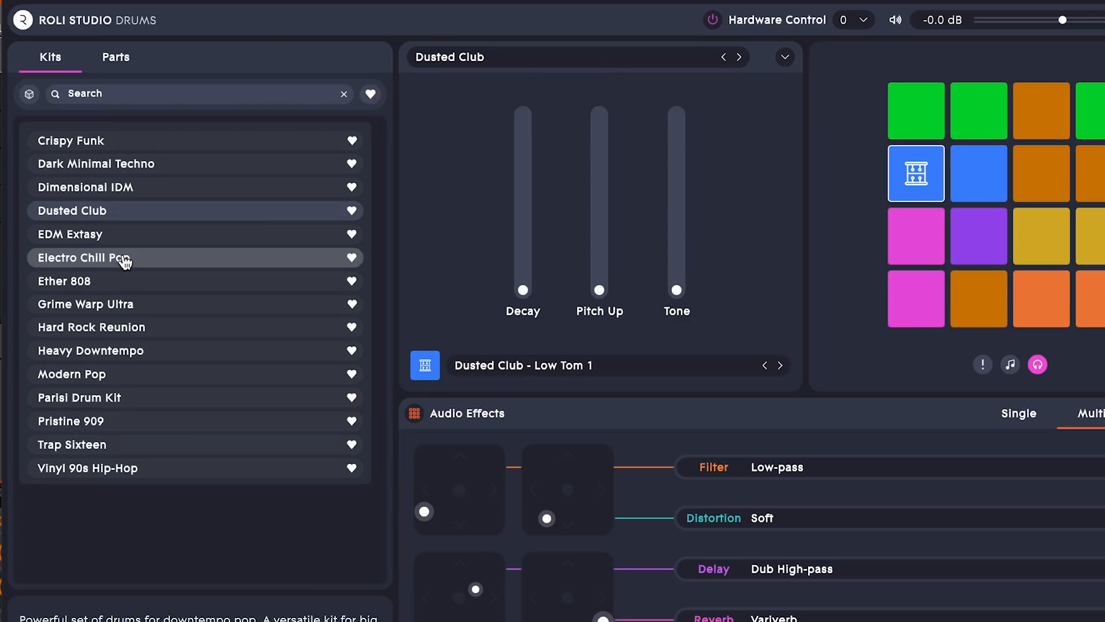
left_click(84, 257)
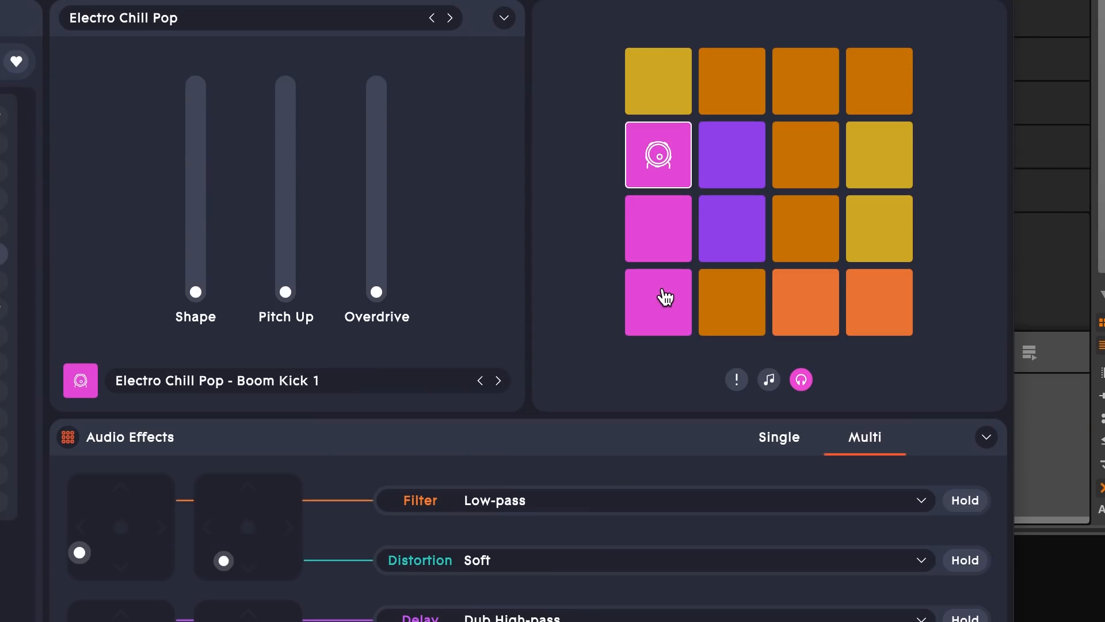
Audition the Boom Kick, Snare 1 and Crash Verb pads of the kit.
left_click(657, 153)
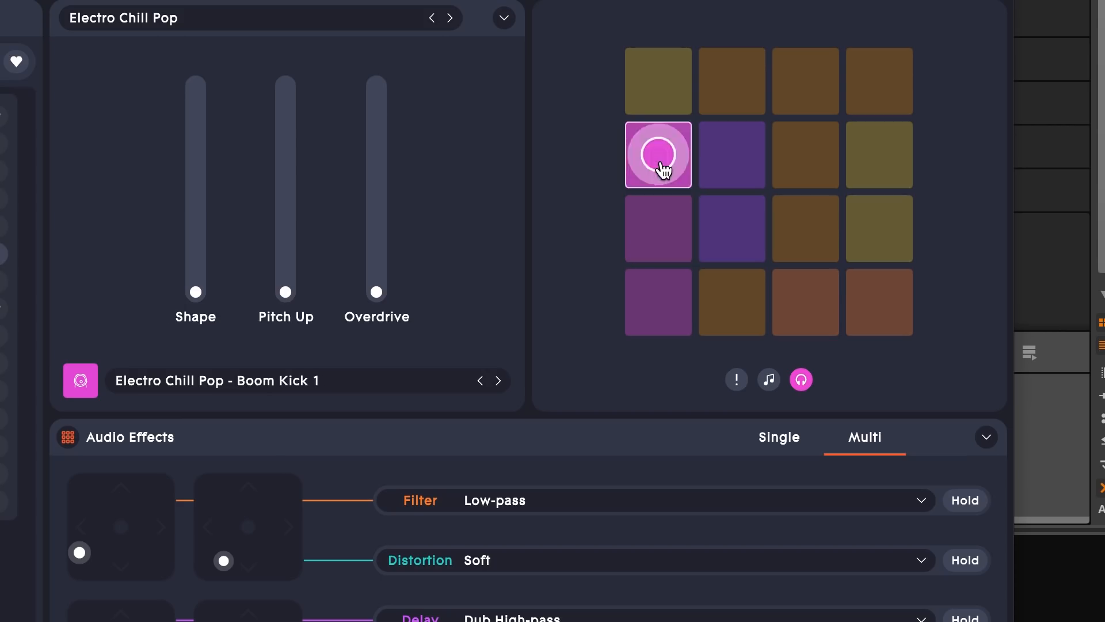
left_click(731, 228)
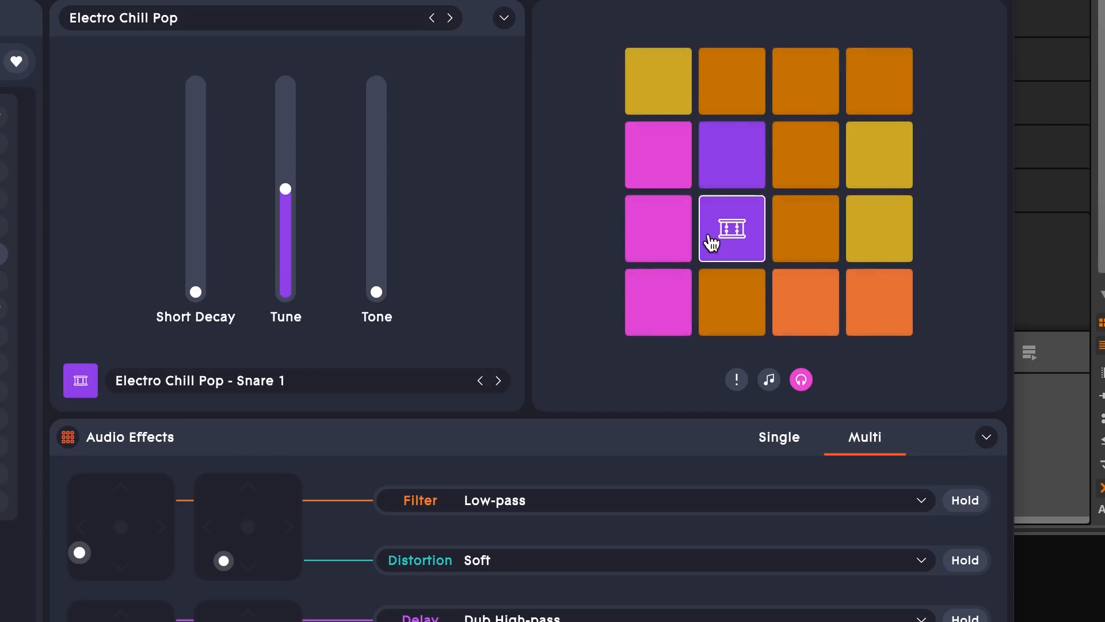
left_click(731, 153)
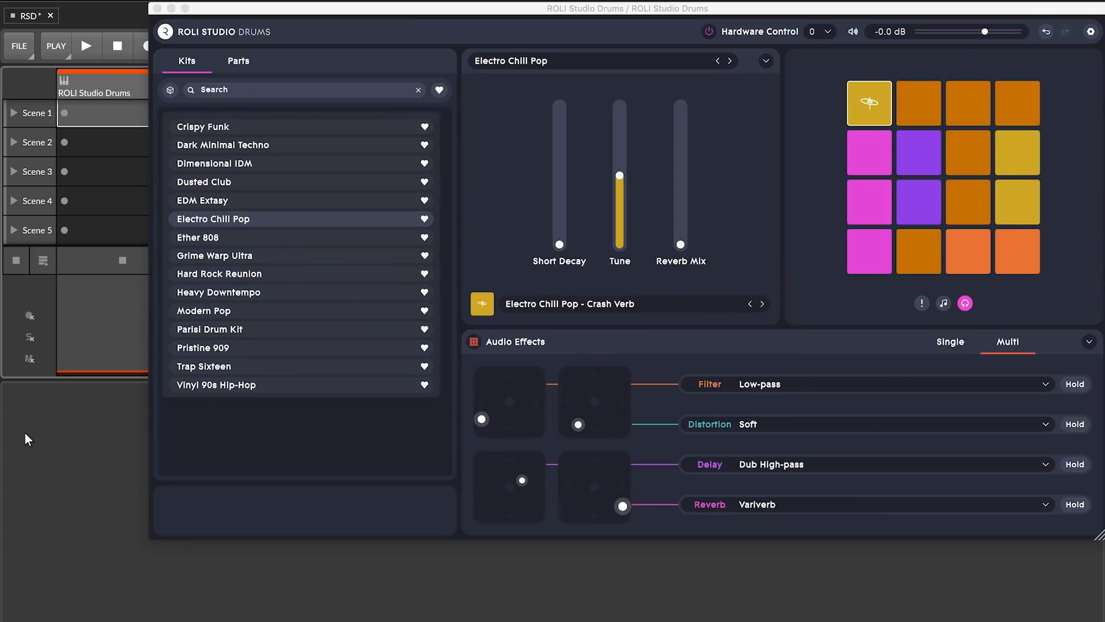
mouse_move(66, 119)
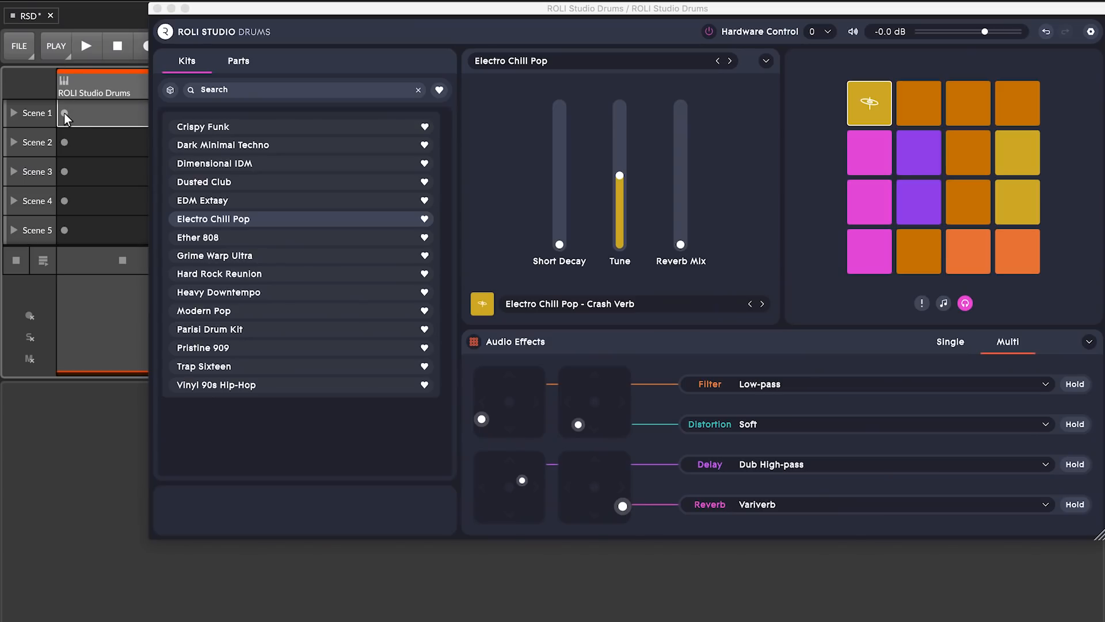
Record a beat into the Scene 1 clip by playing the kit's pads.
left_click(86, 46)
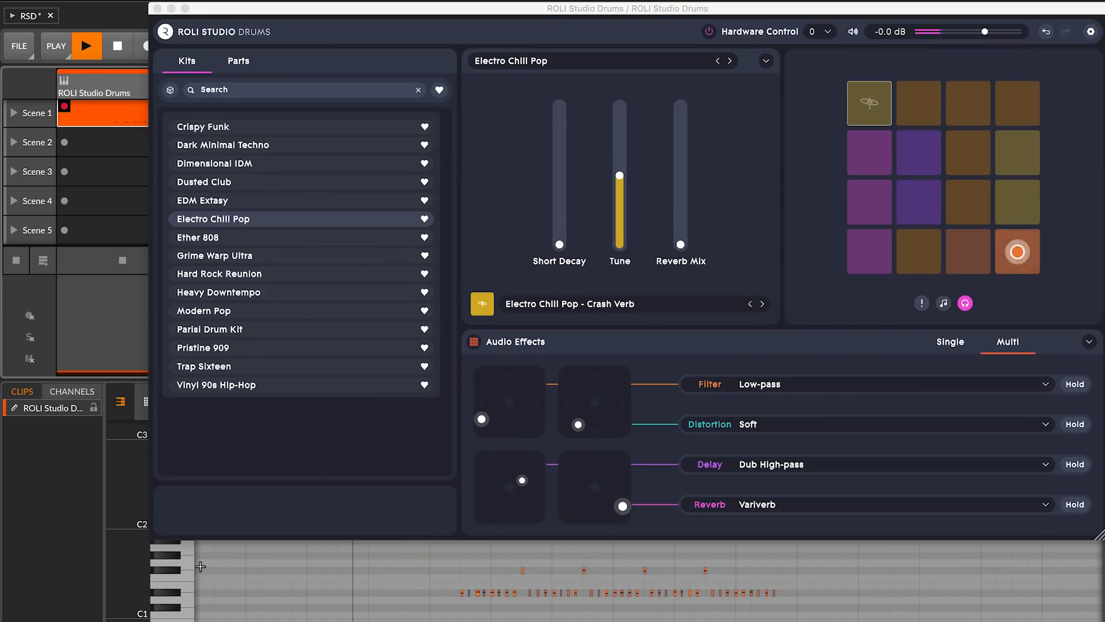
left_click(869, 251)
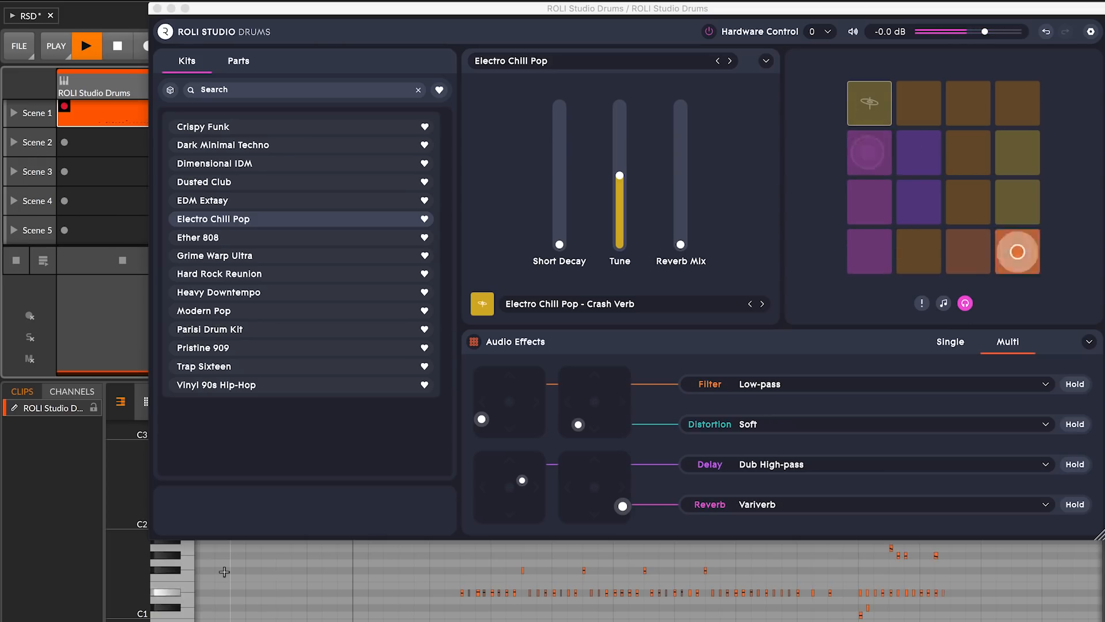
left_click(868, 102)
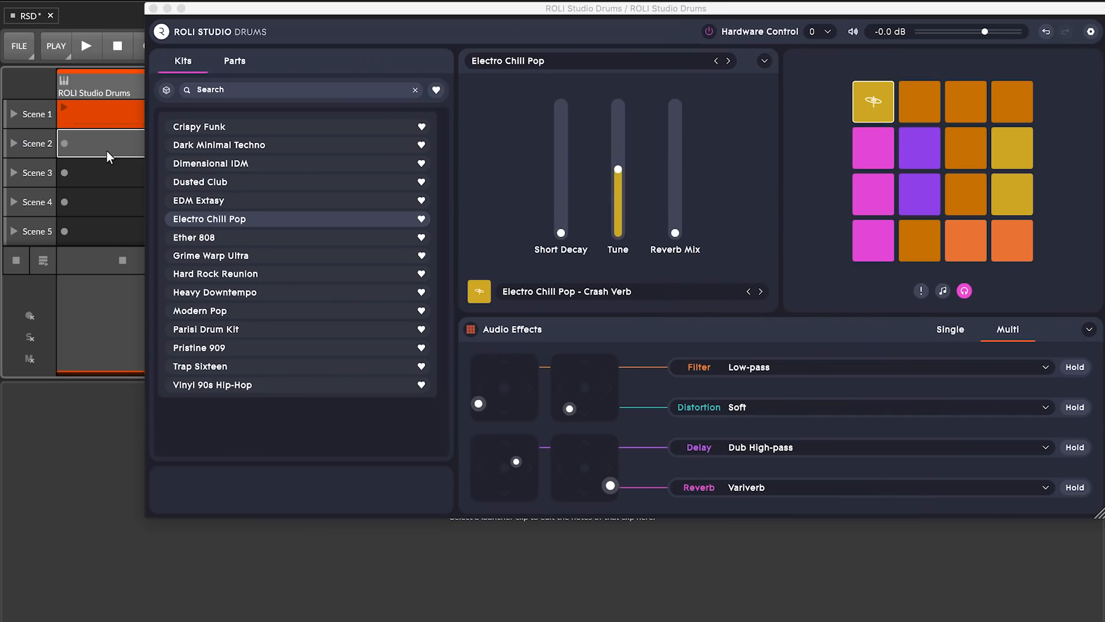
left_click(86, 46)
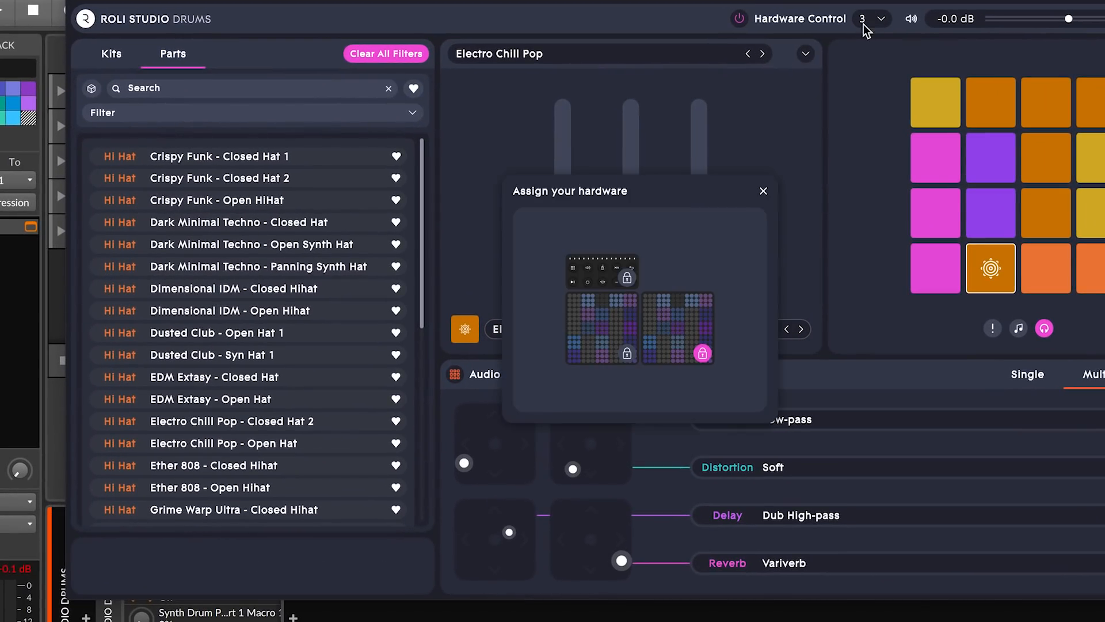
Lock the Lightpad block's control to this instance in the hardware assignment window.
left_click(762, 190)
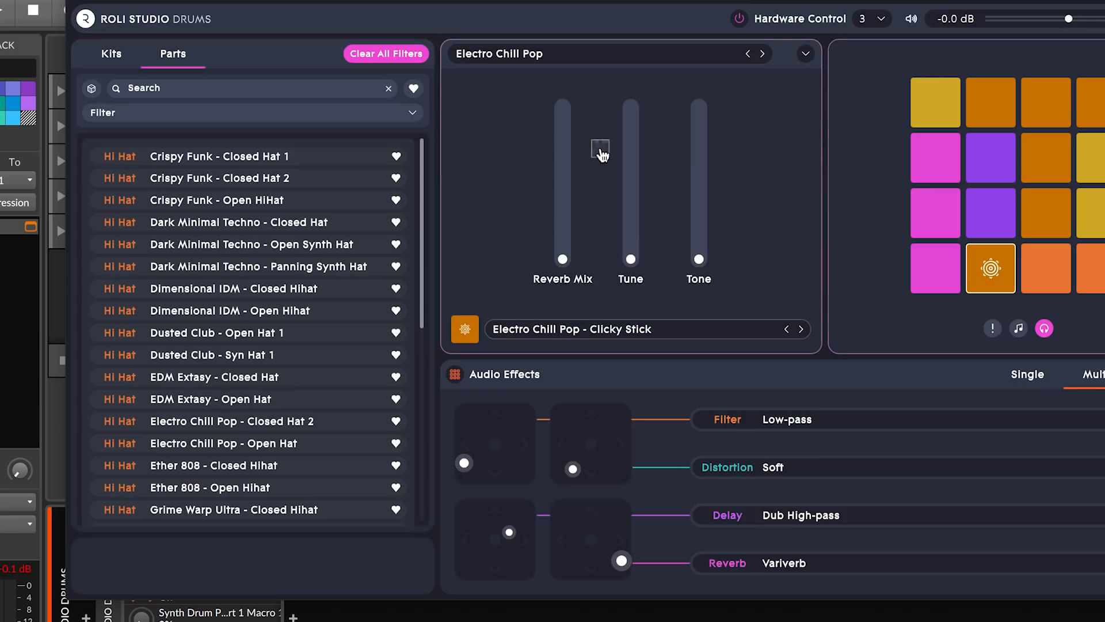
left_click(803, 54)
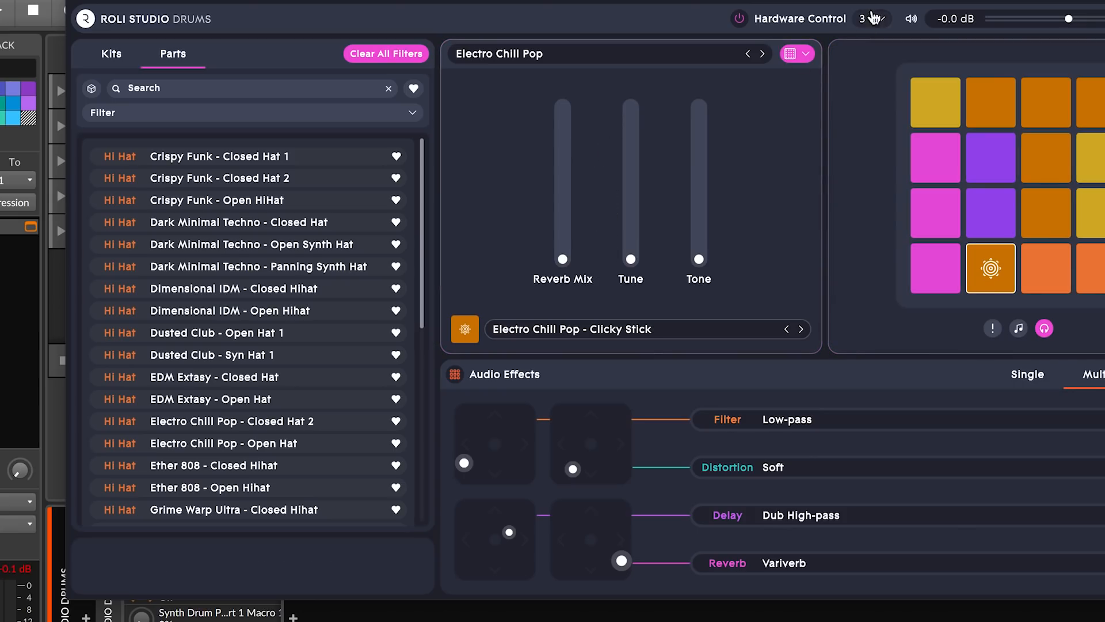
left_click(872, 18)
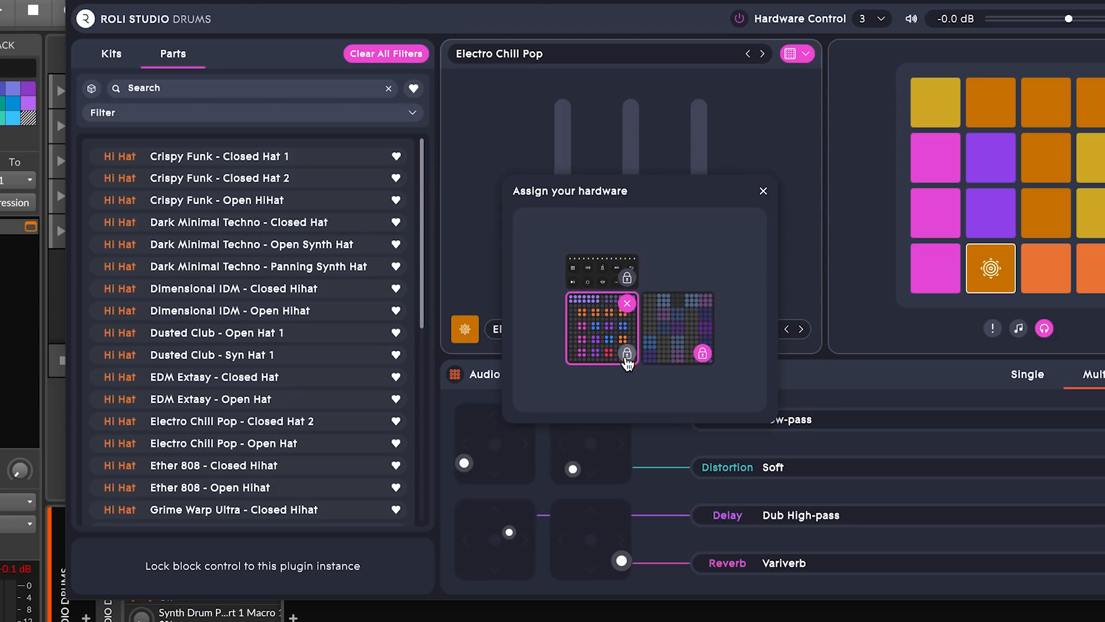
left_click(626, 356)
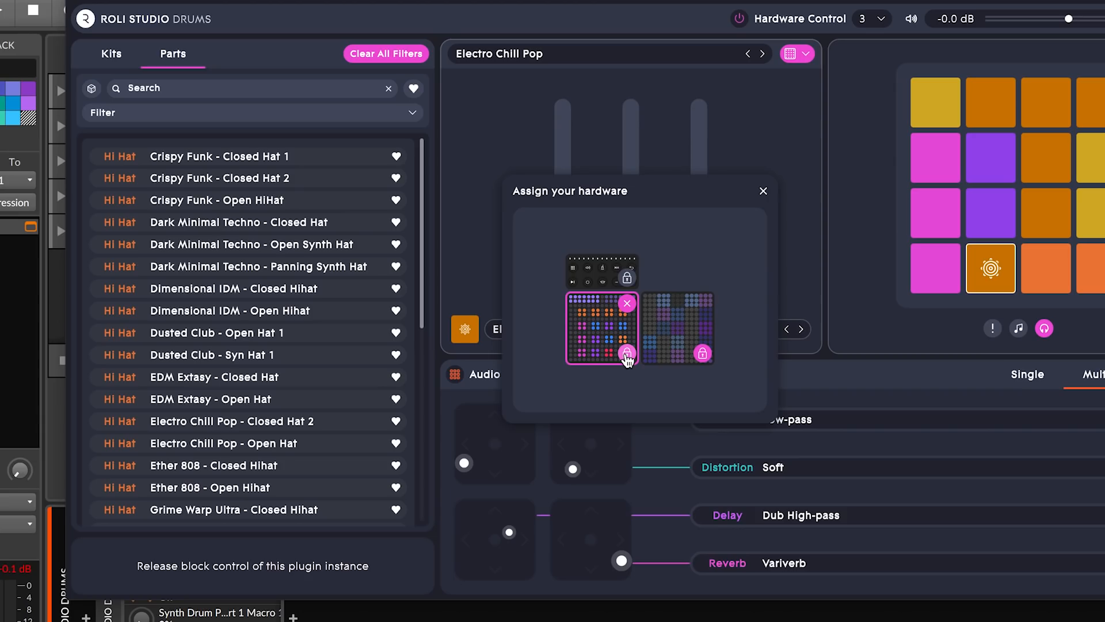
left_click(762, 190)
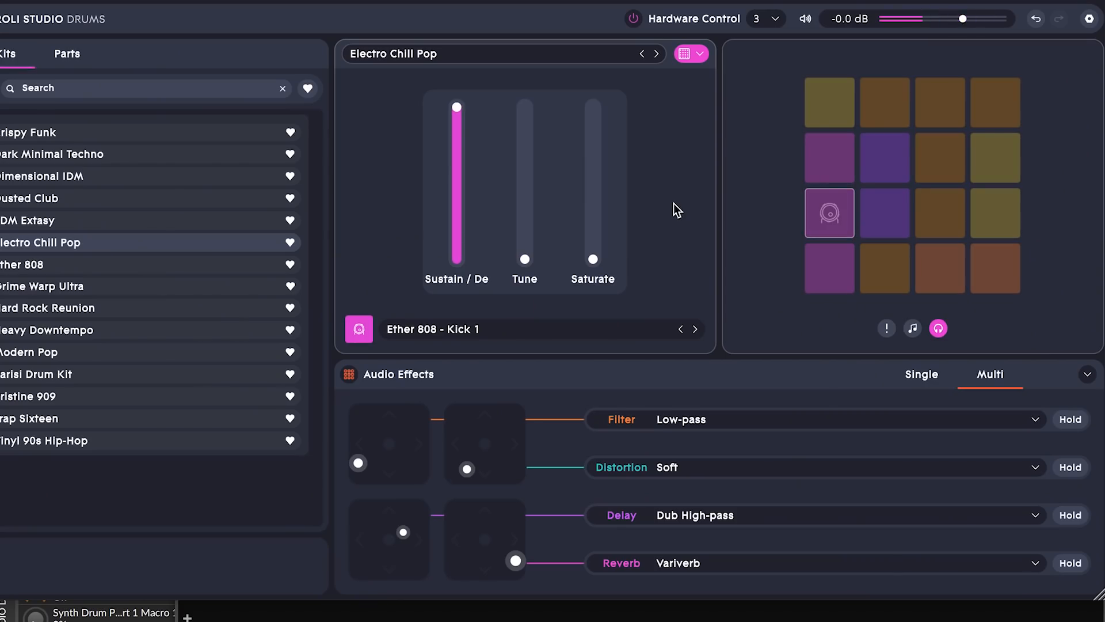
Raise the Clicky Stick pad's Tune, Tone and Reverb Mix macro sliders.
left_click(884, 269)
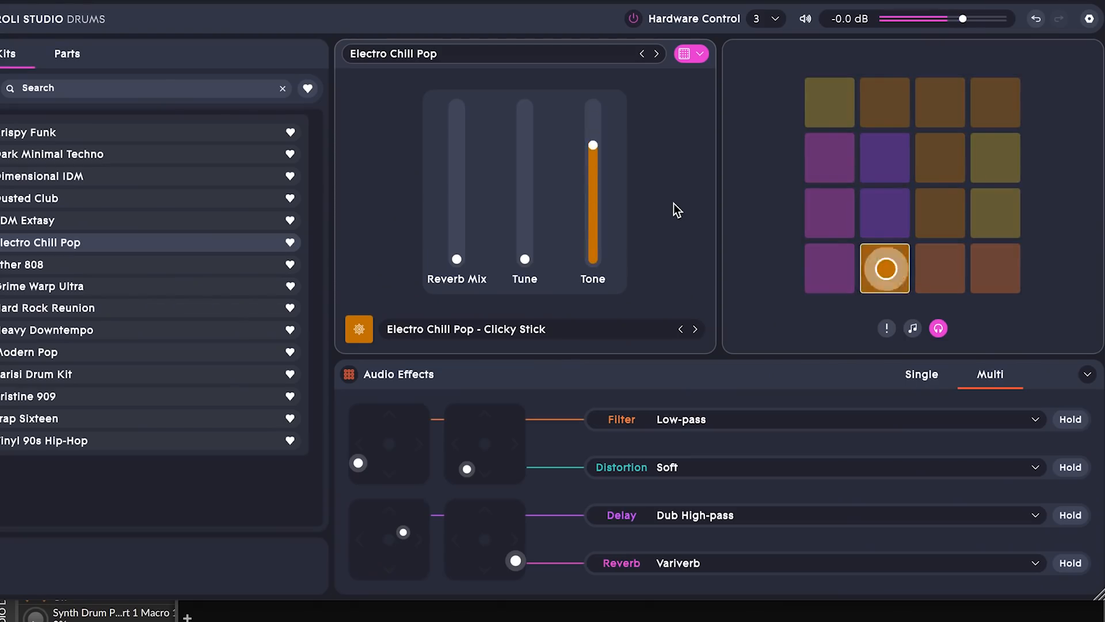
left_click_drag(592, 145, 593, 213)
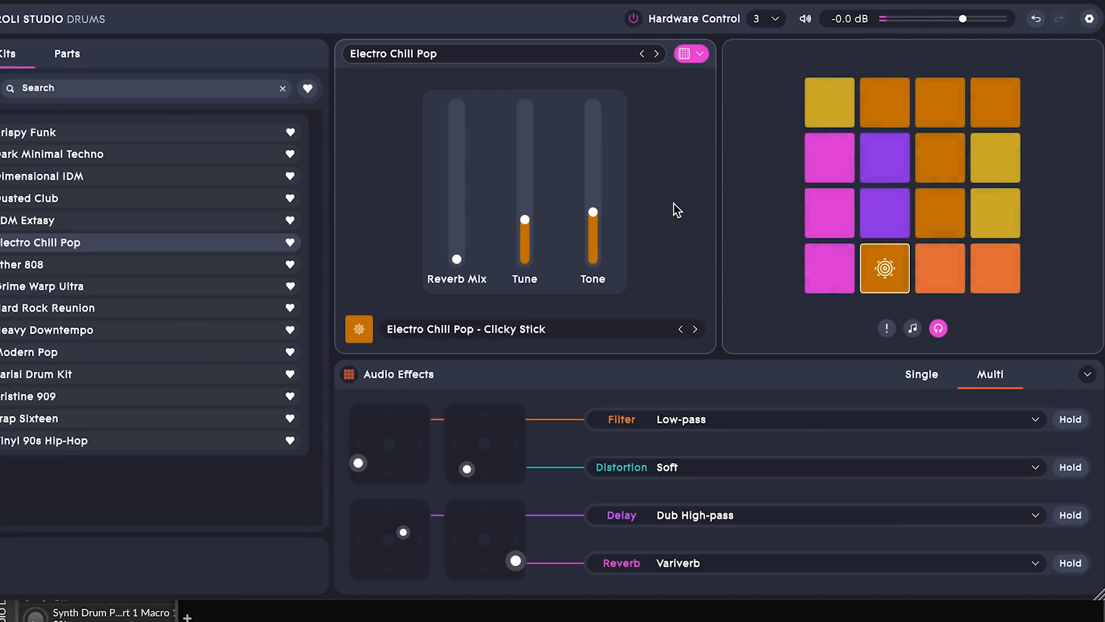
left_click_drag(456, 259, 456, 143)
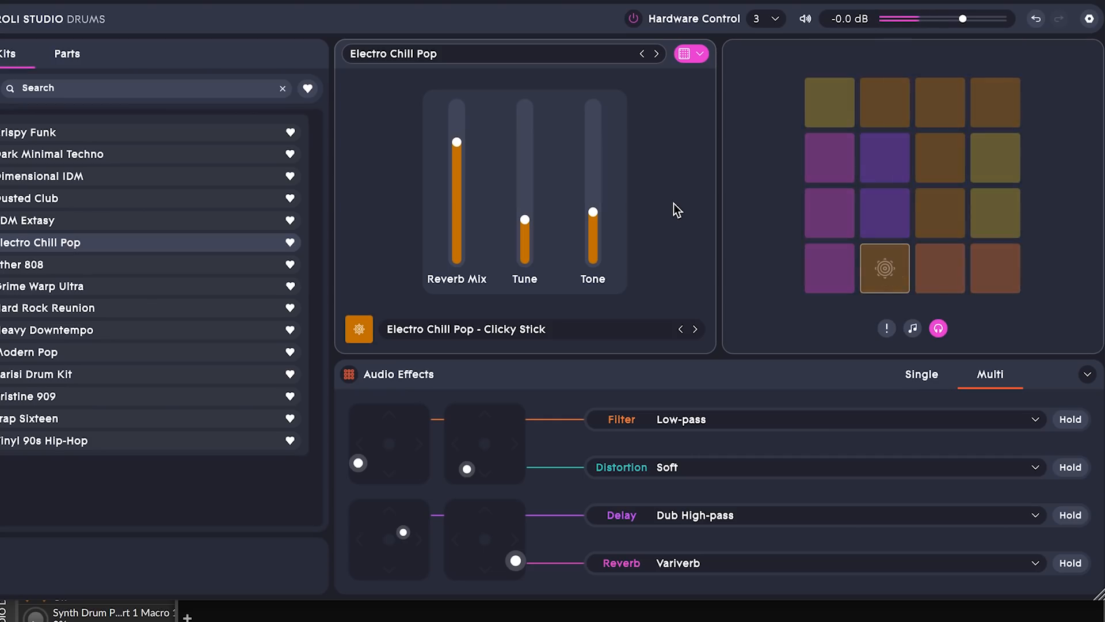
left_click(67, 54)
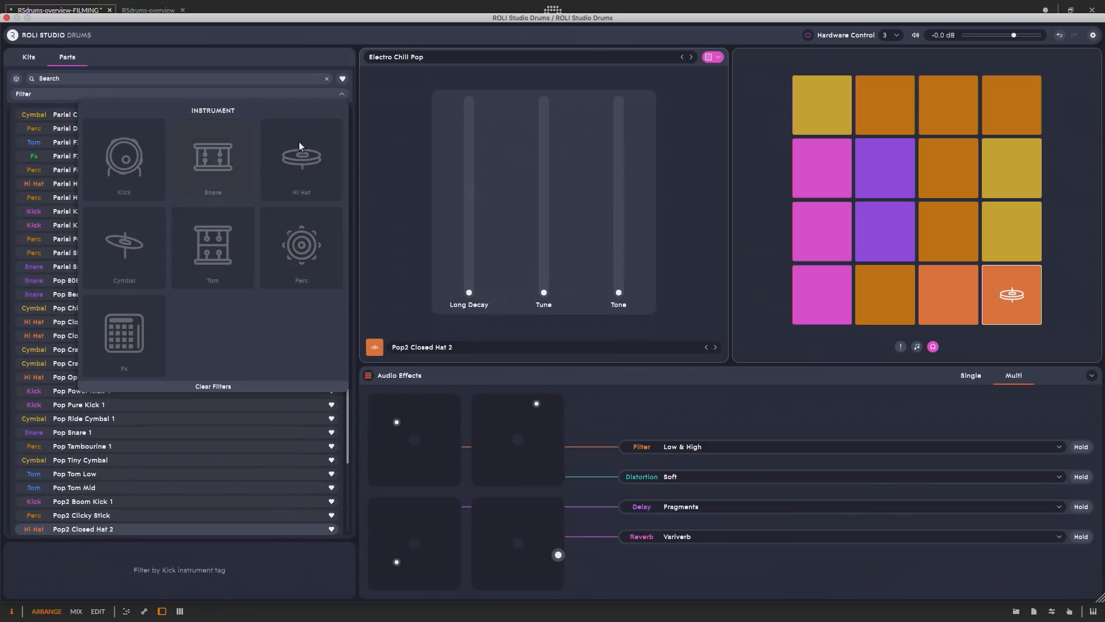
Filter parts to Hi Hat and load Trap Hard Hat 1 onto the bottom-right pad.
left_click(301, 156)
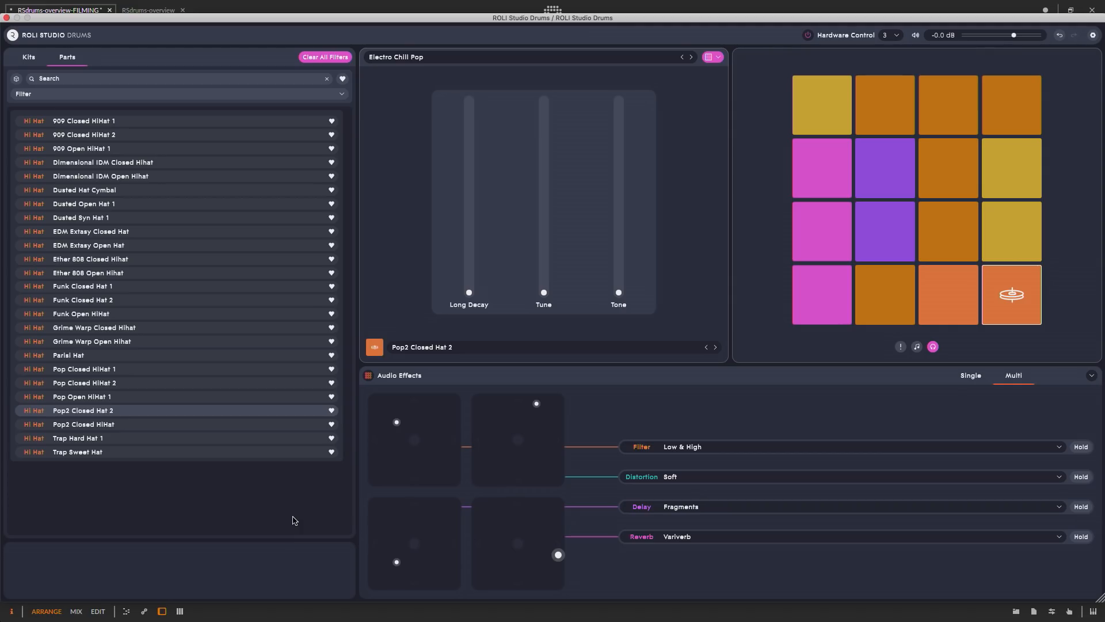
left_click(1010, 293)
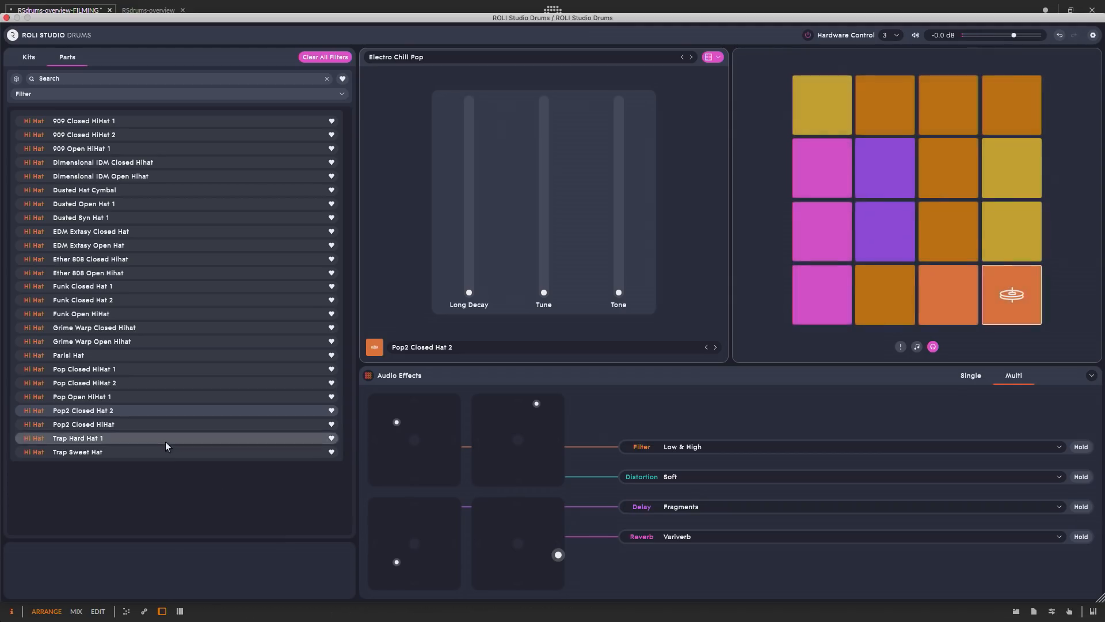
left_click(77, 437)
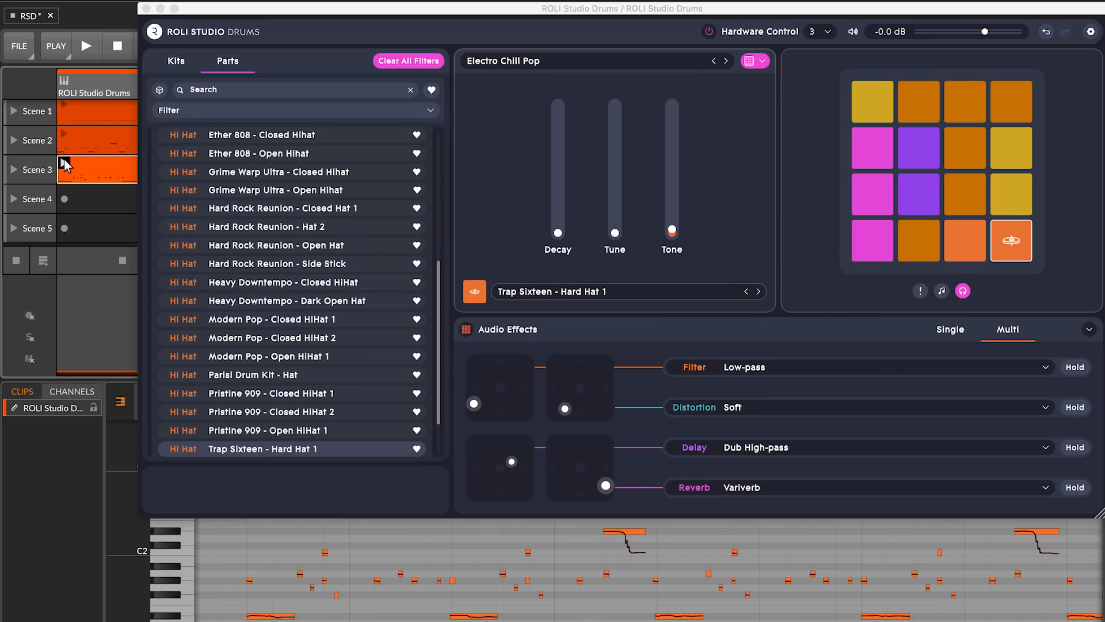
Launch the Scene 3 beat clip and show the audio effects in single-effect layout.
left_click(87, 46)
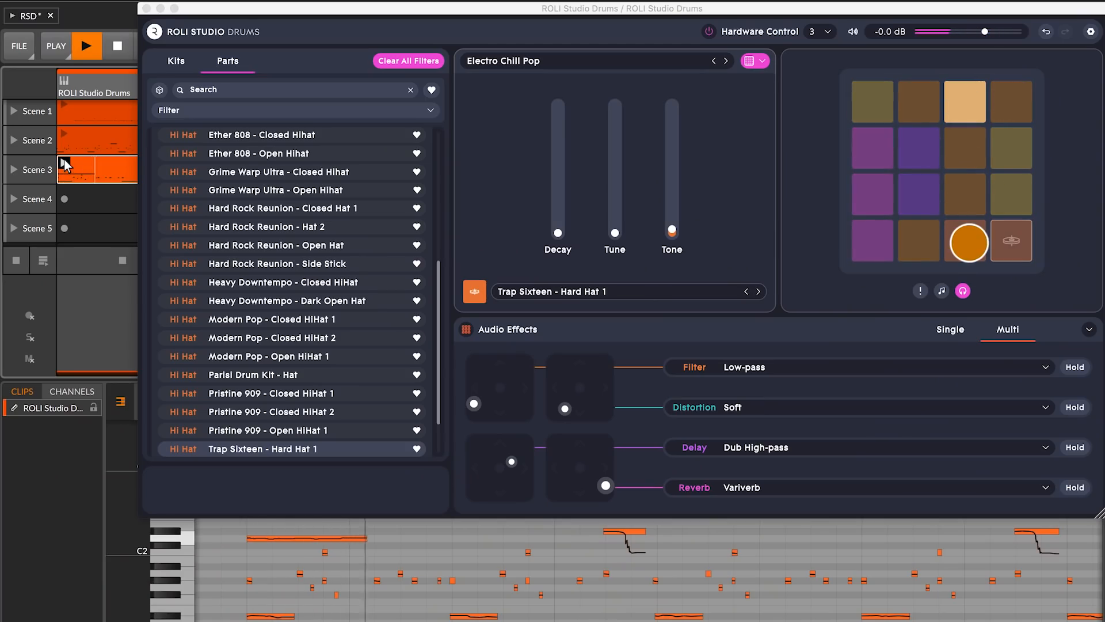
left_click(917, 149)
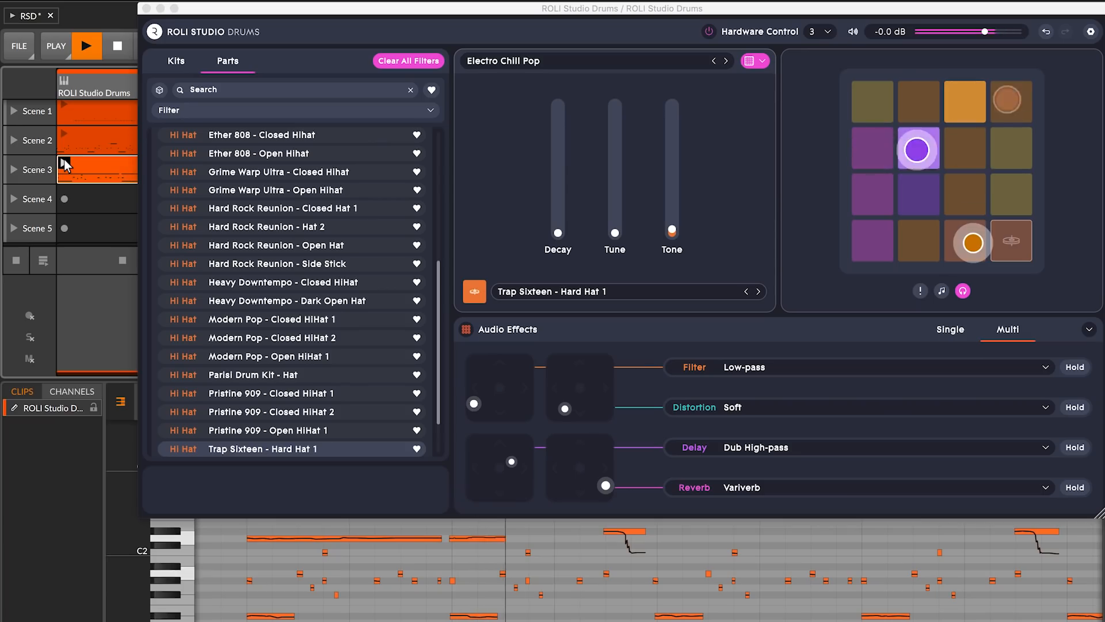
left_click(175, 61)
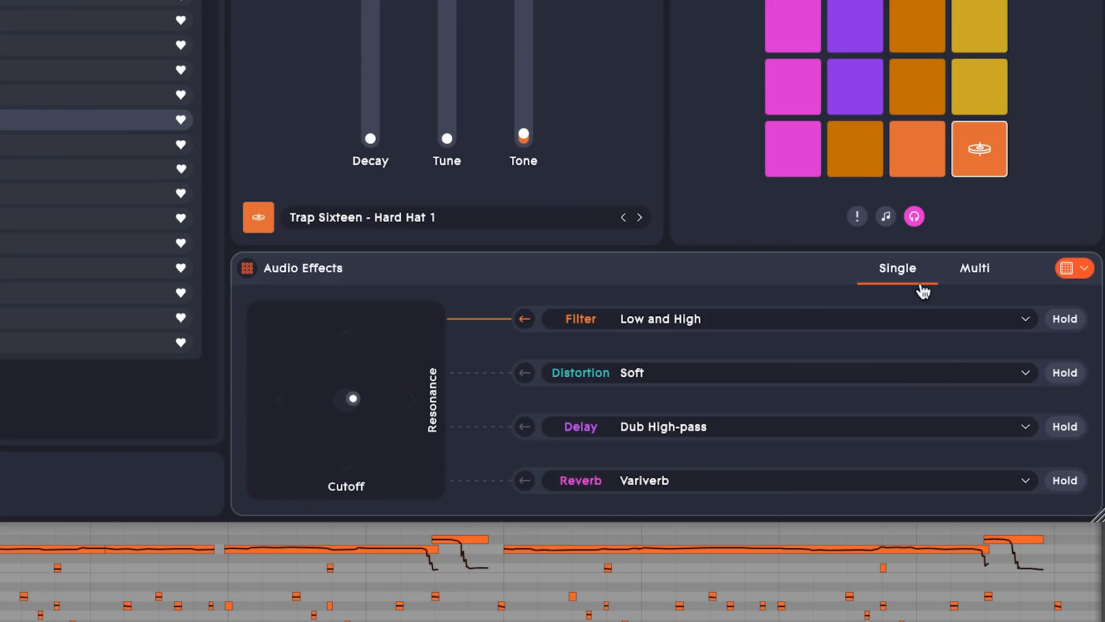
Switch the audio effects back to the Multi layout with all four pads.
left_click(973, 268)
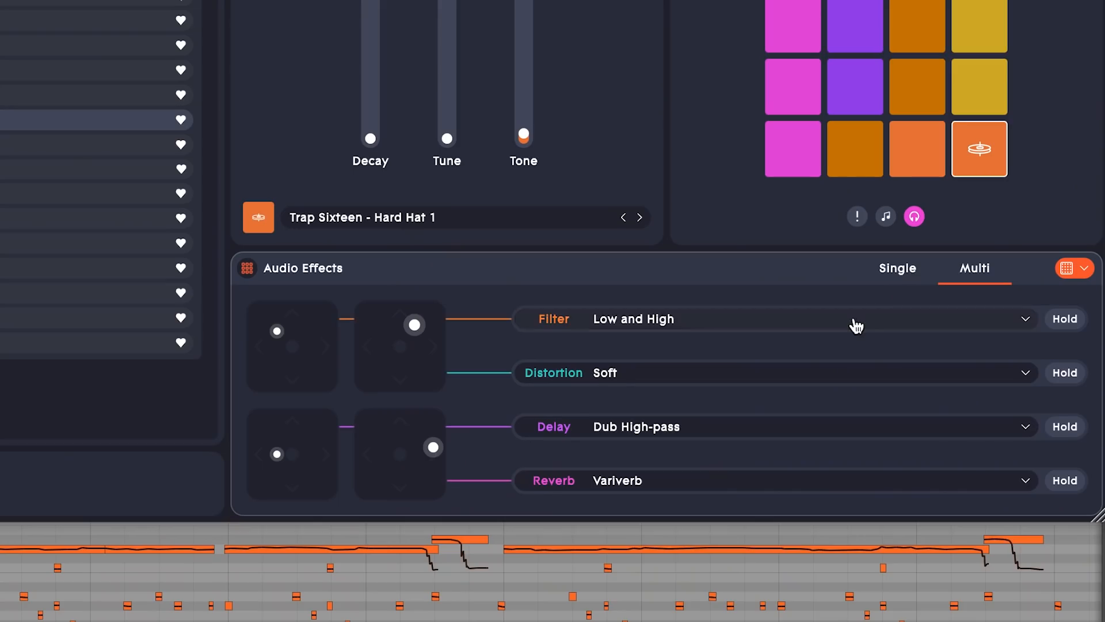